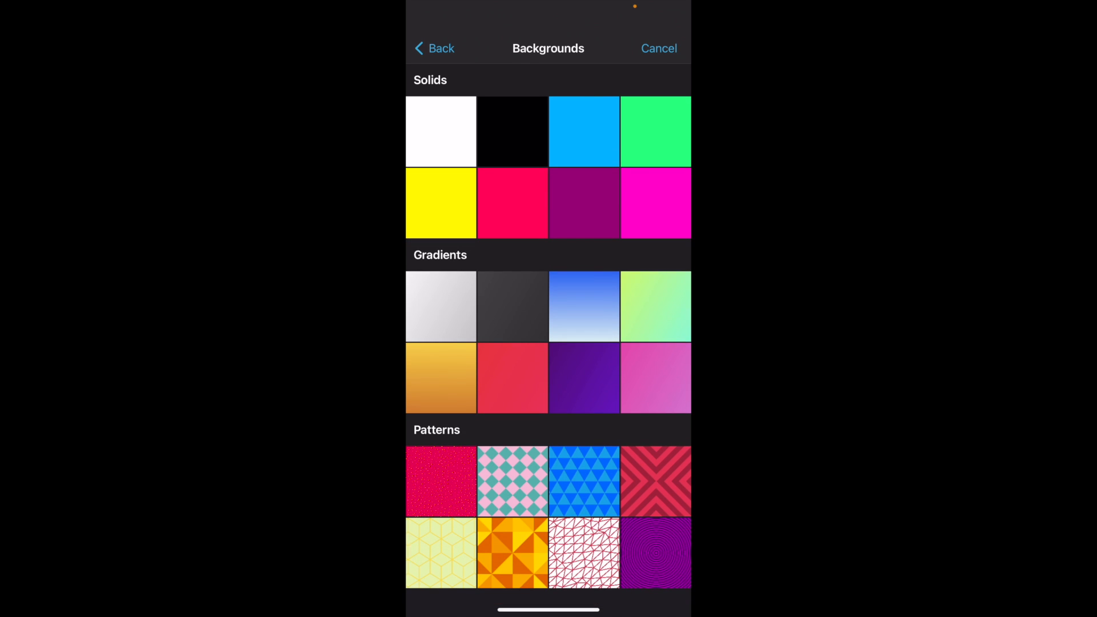
Add the purple pattern tile from Patterns as a new clip after the white clip
click(583, 482)
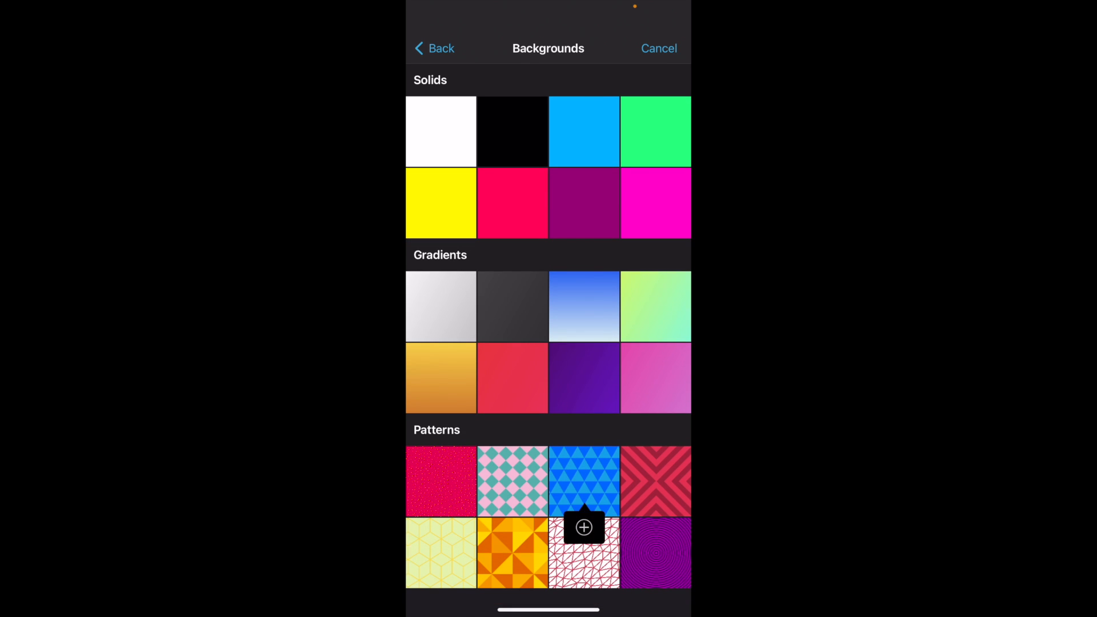
click(655, 552)
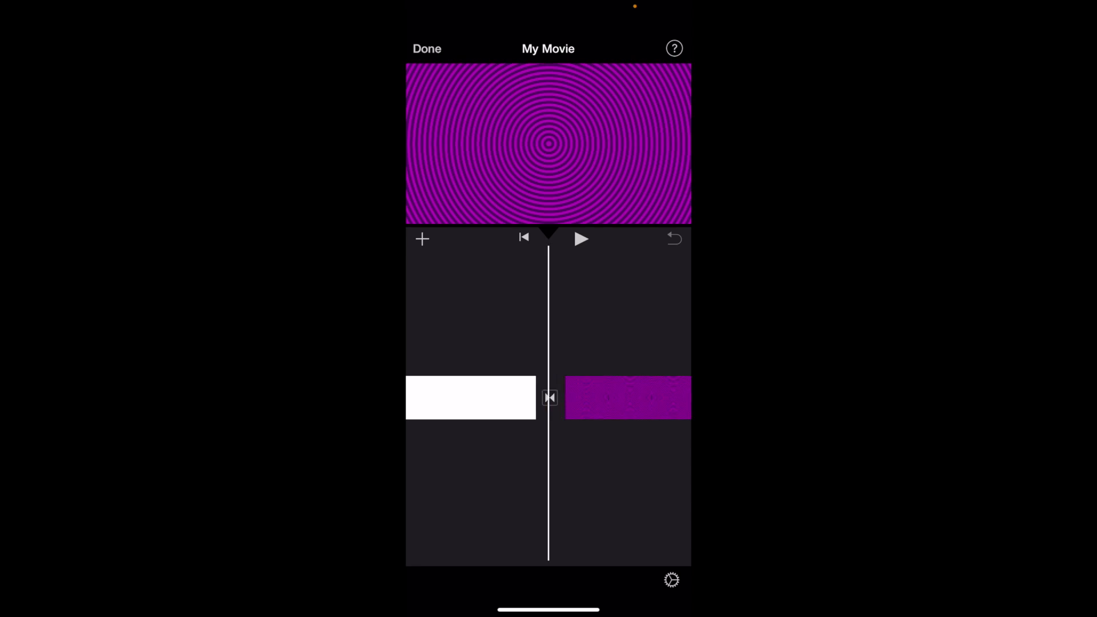
Preview the white clip followed by the purple spiral clip in the viewer
click(582, 239)
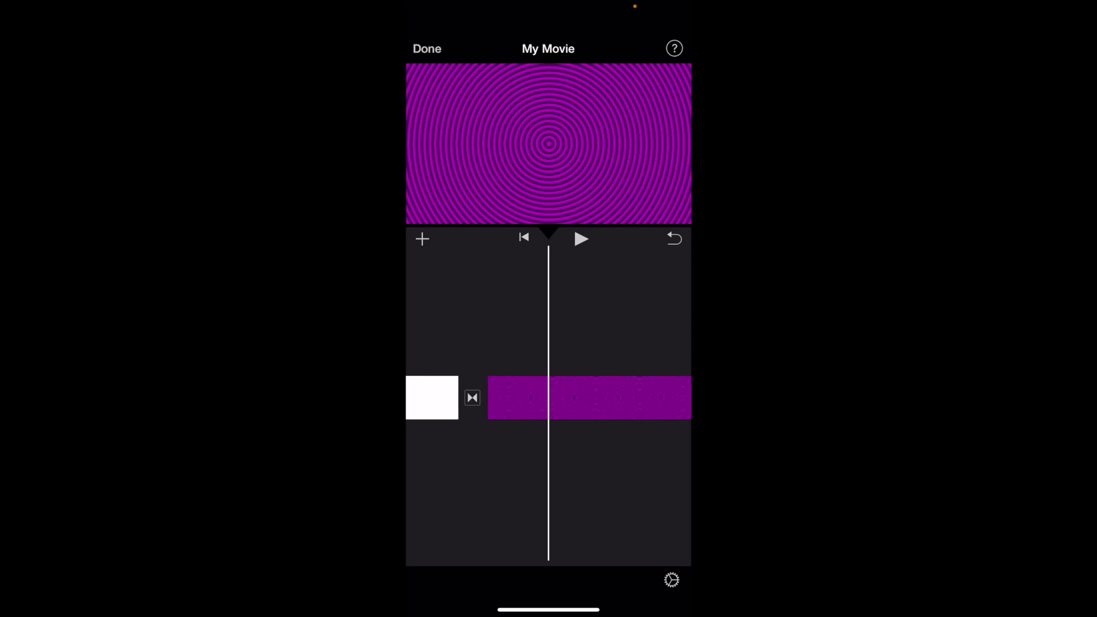
Set the transition between the white and purple clips to None and preview the plain cut
click(472, 398)
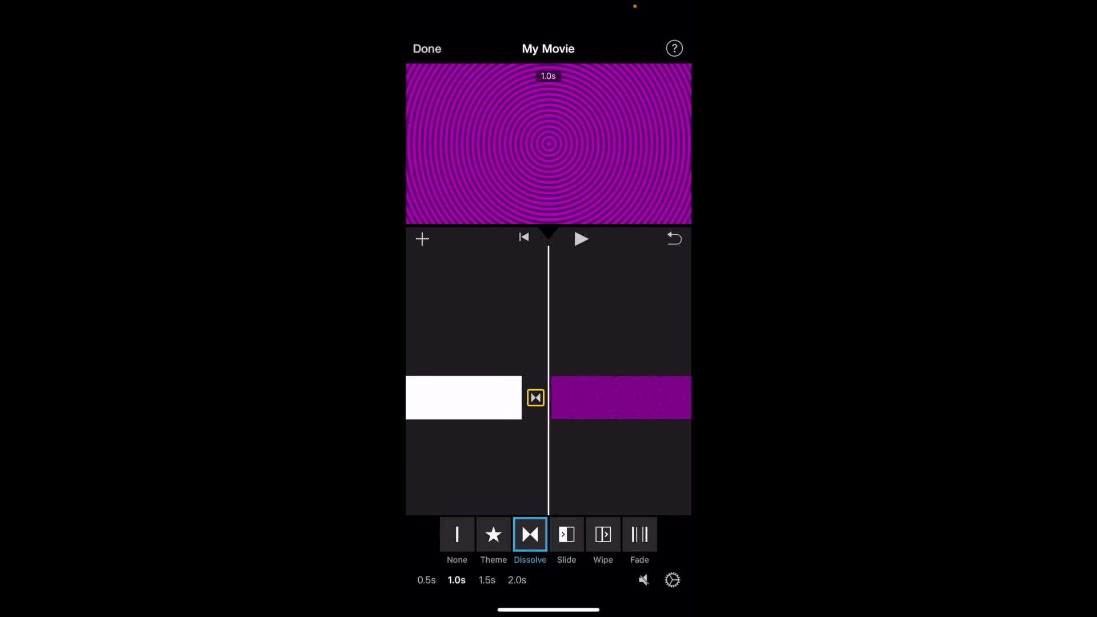
click(457, 534)
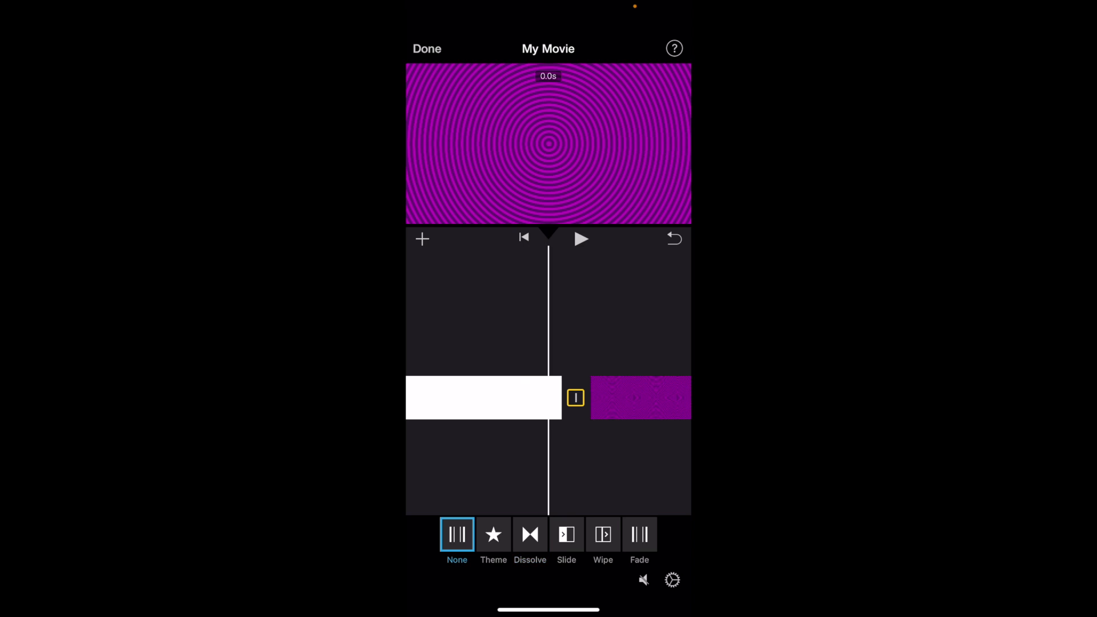
click(582, 239)
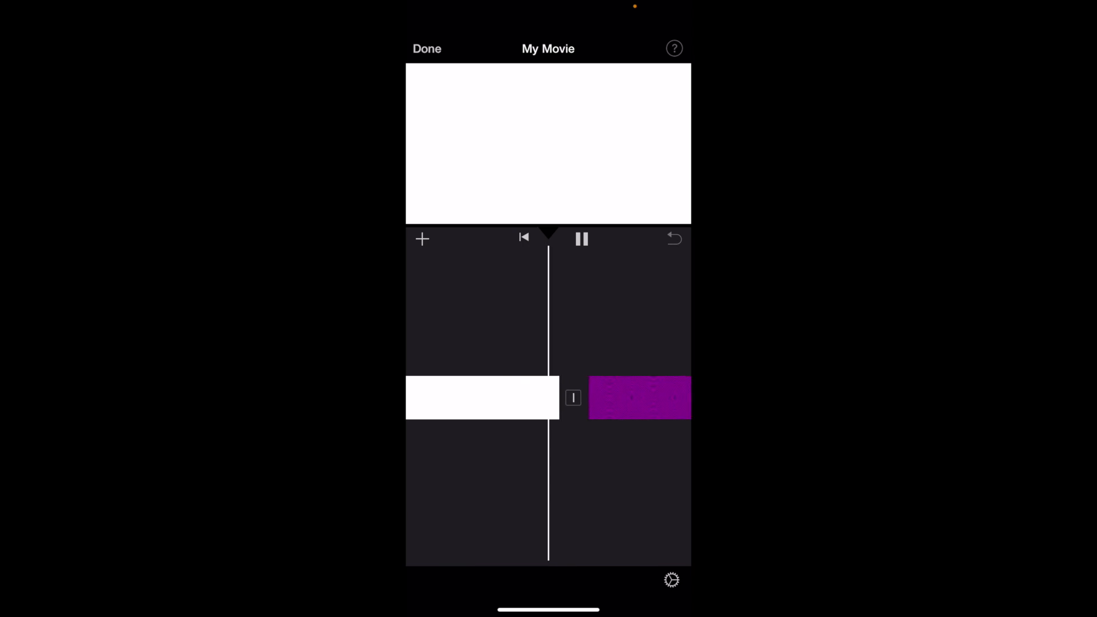
click(582, 238)
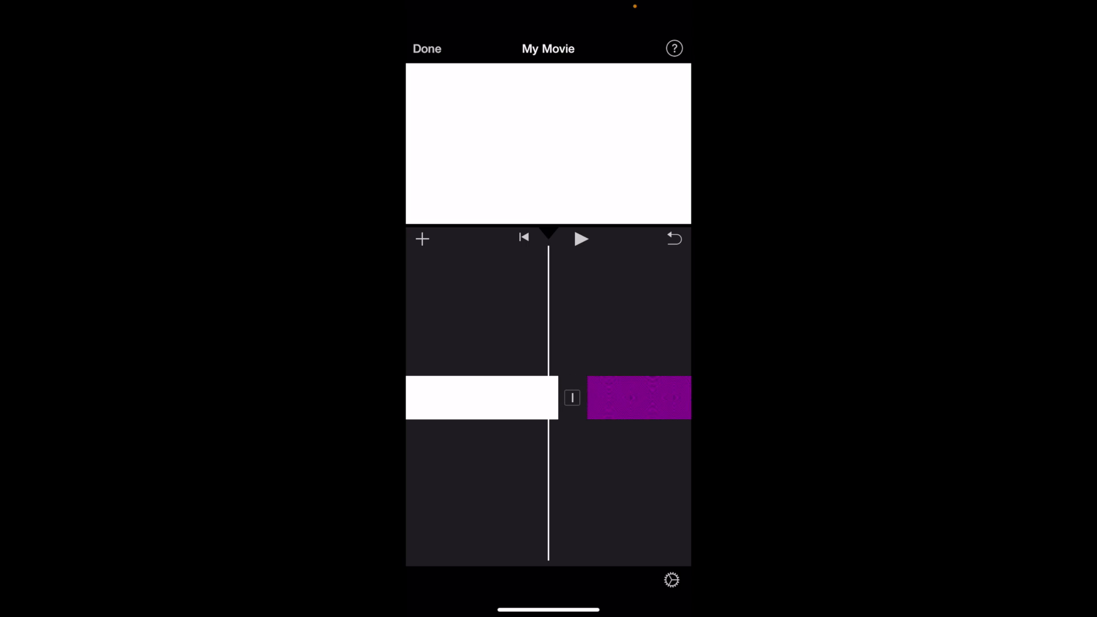
Switch the transition between the two clips back to Dissolve
click(573, 398)
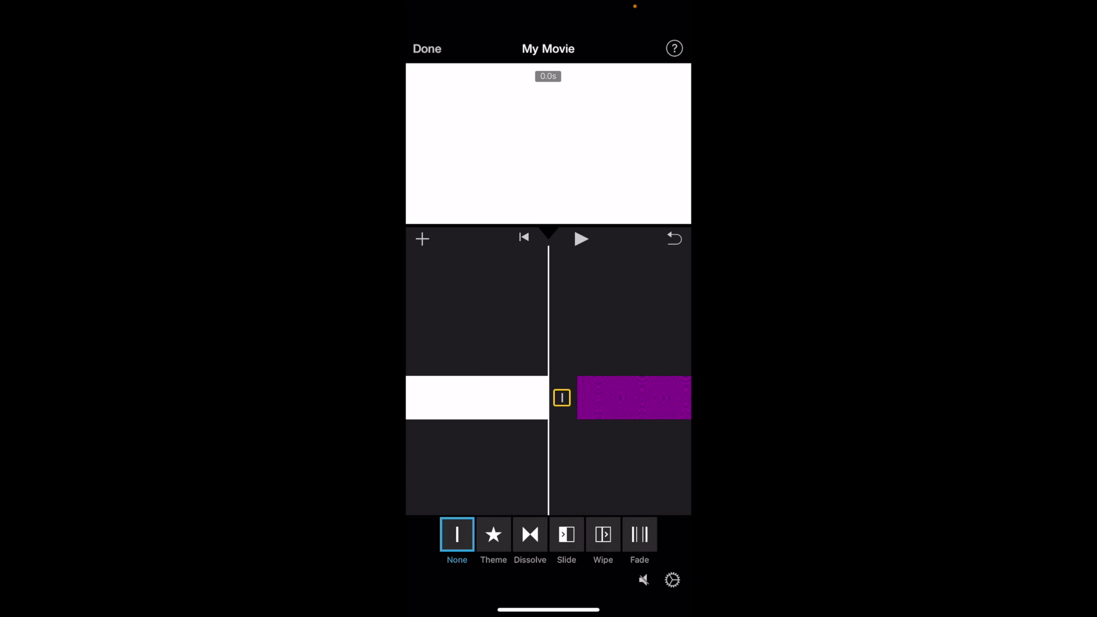
click(582, 239)
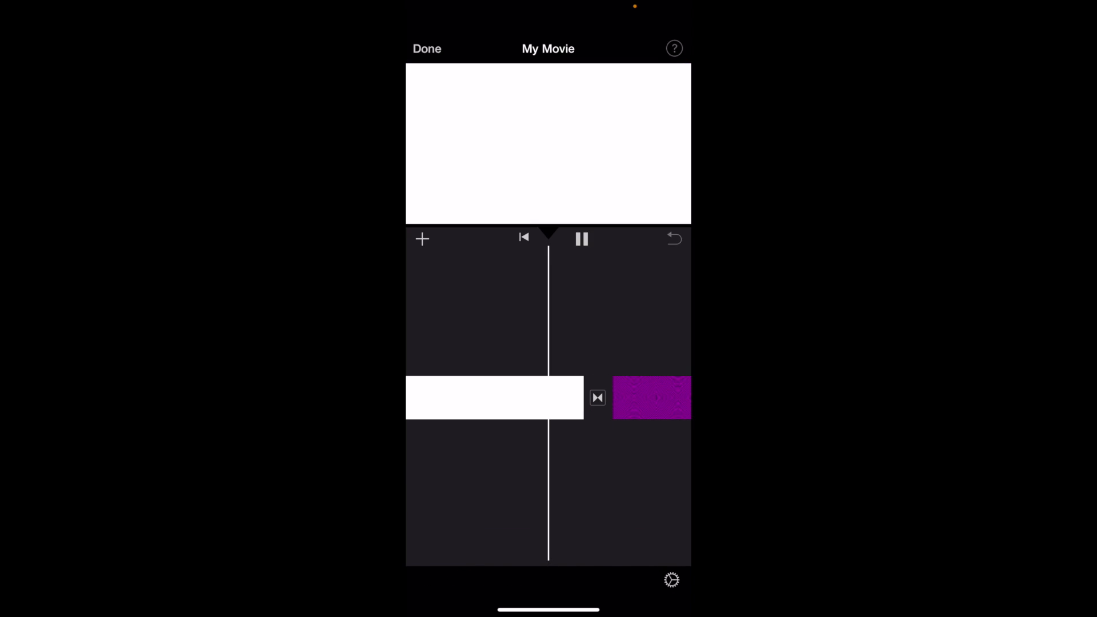